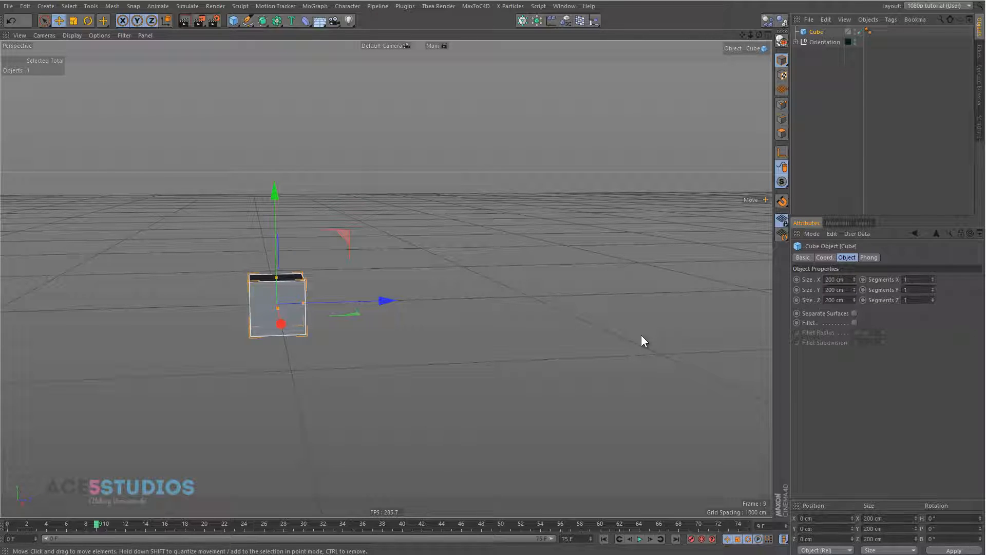
mouse_move(560, 325)
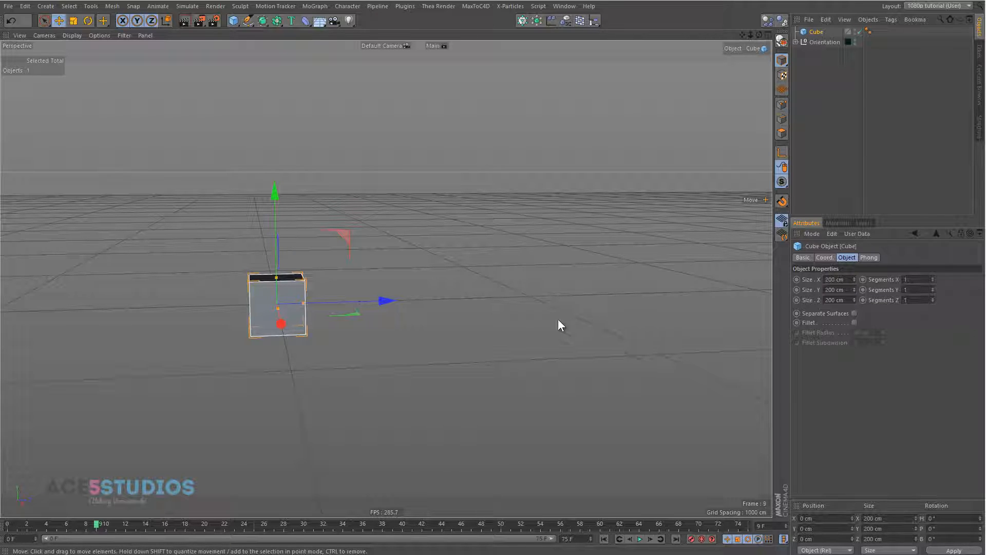
mouse_move(585, 248)
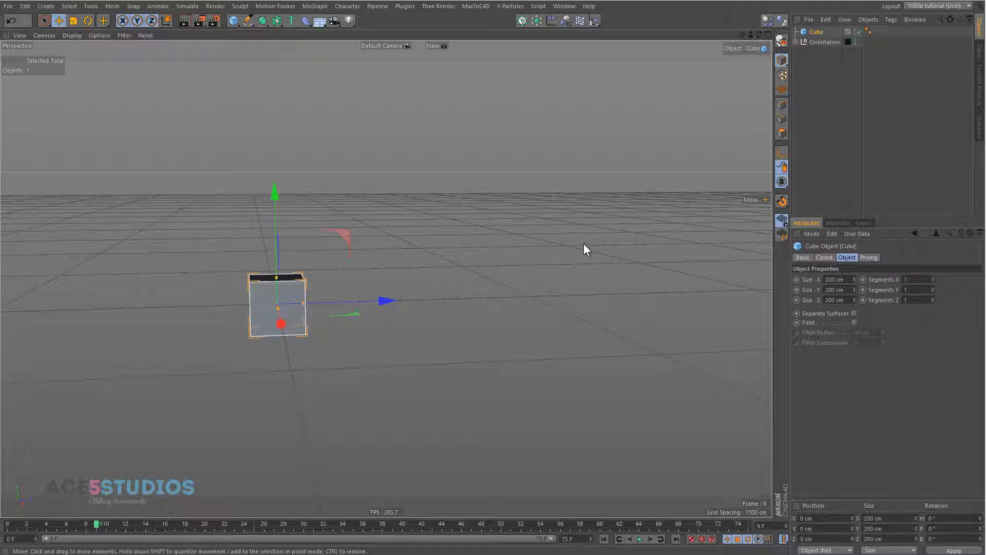
mouse_move(543, 221)
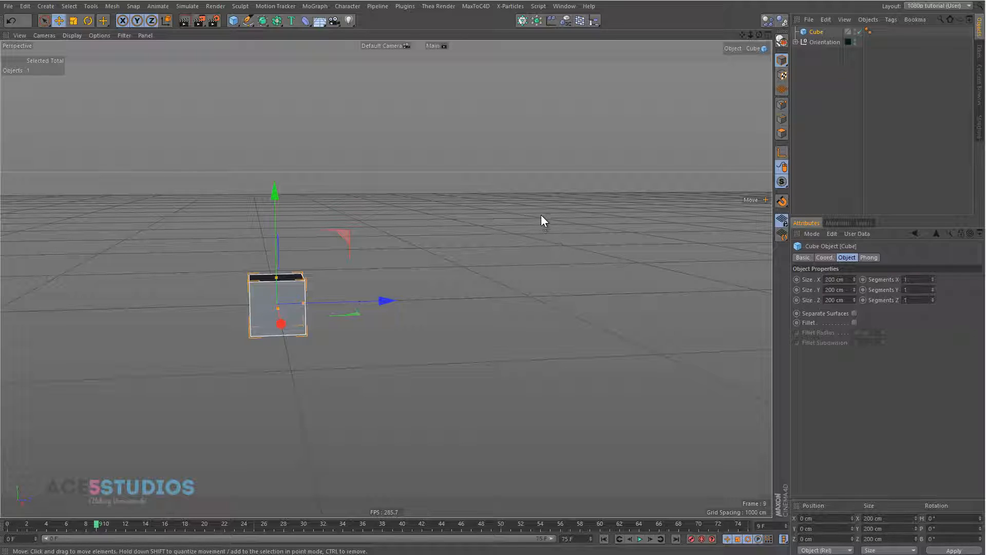
mouse_move(510, 183)
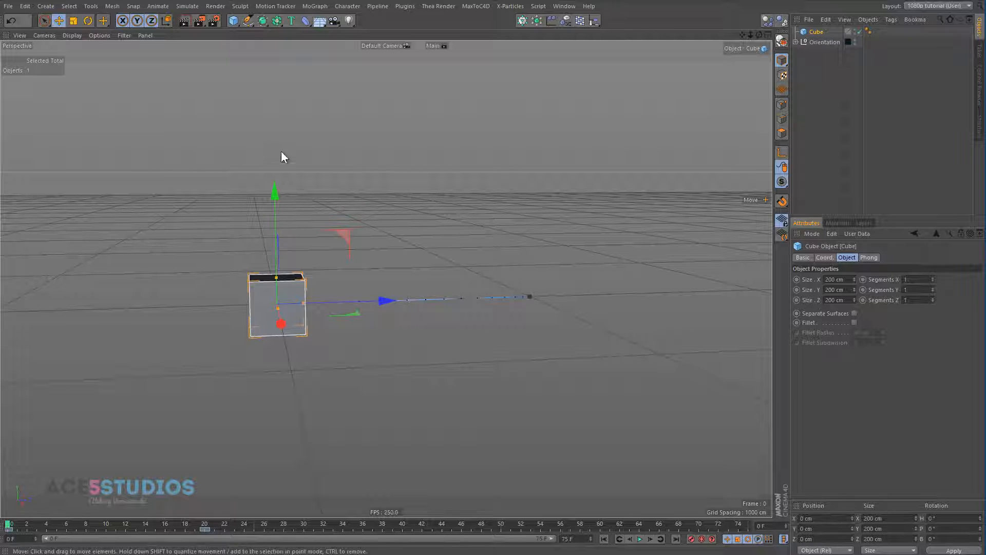
Make the animated cube editable and rotate it to a slanted angle along its X path
left_click_drag(283, 156, 315, 288)
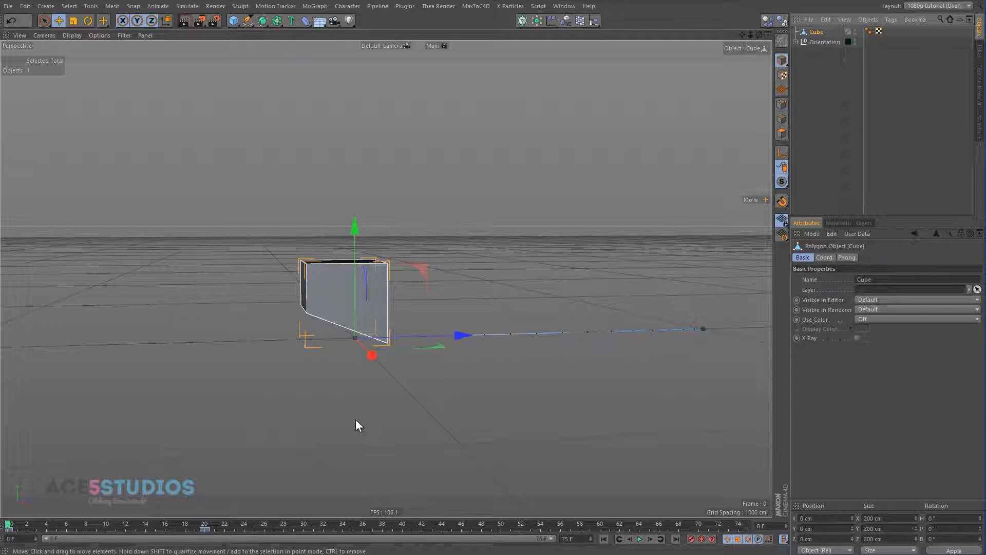
Create the tilted three-sphere stack, parent Cube under Sphere and perch it on top
left_click(233, 20)
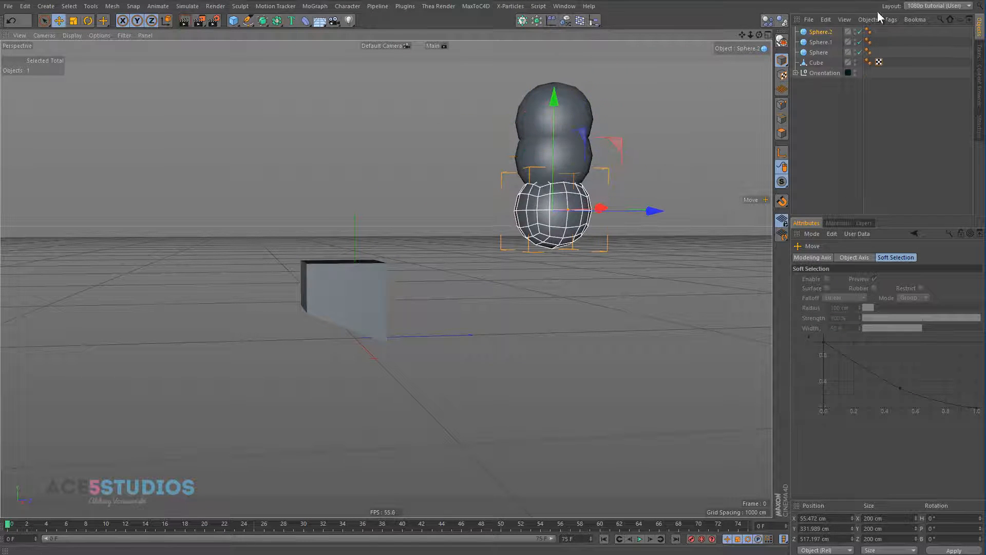
left_click(820, 42)
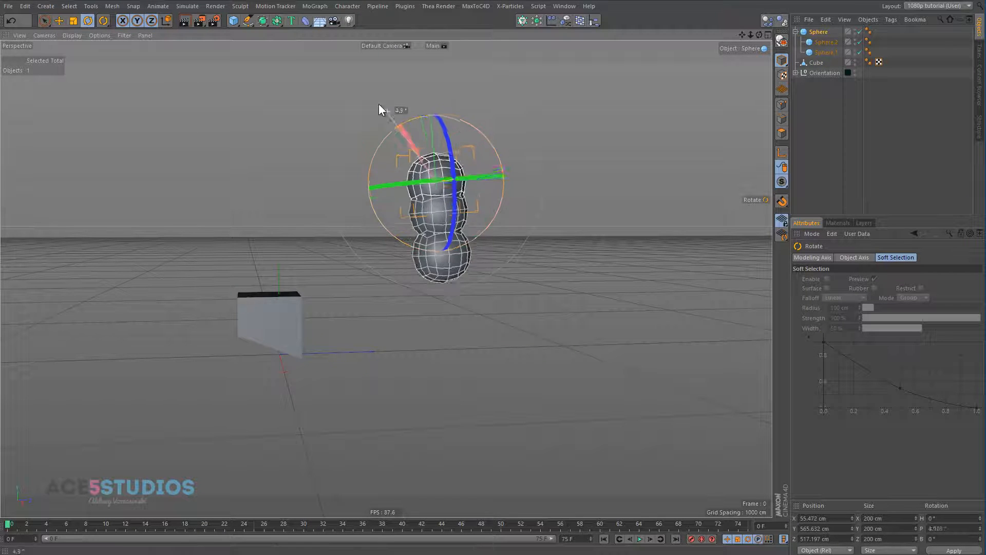
left_click_drag(396, 113, 385, 278)
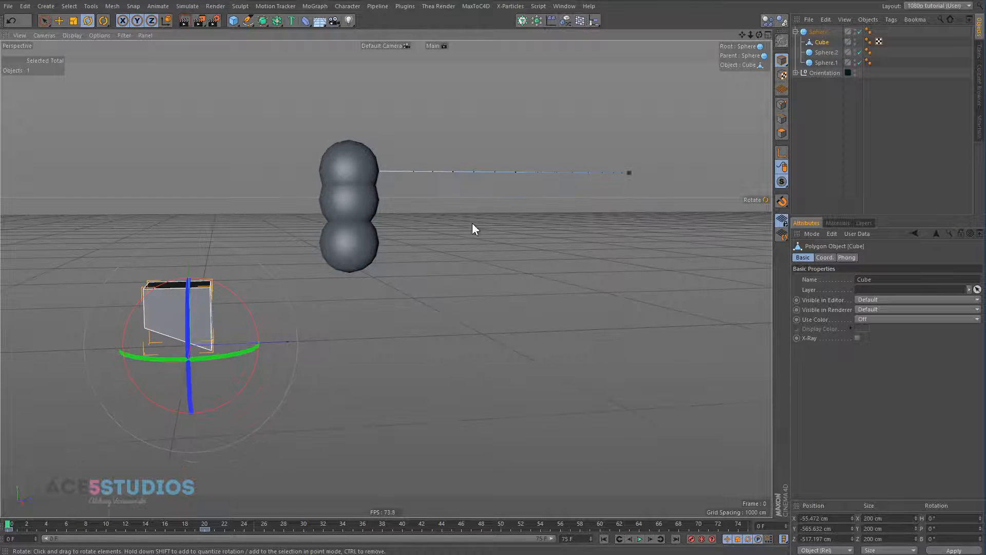
left_click_drag(10, 525, 68, 525)
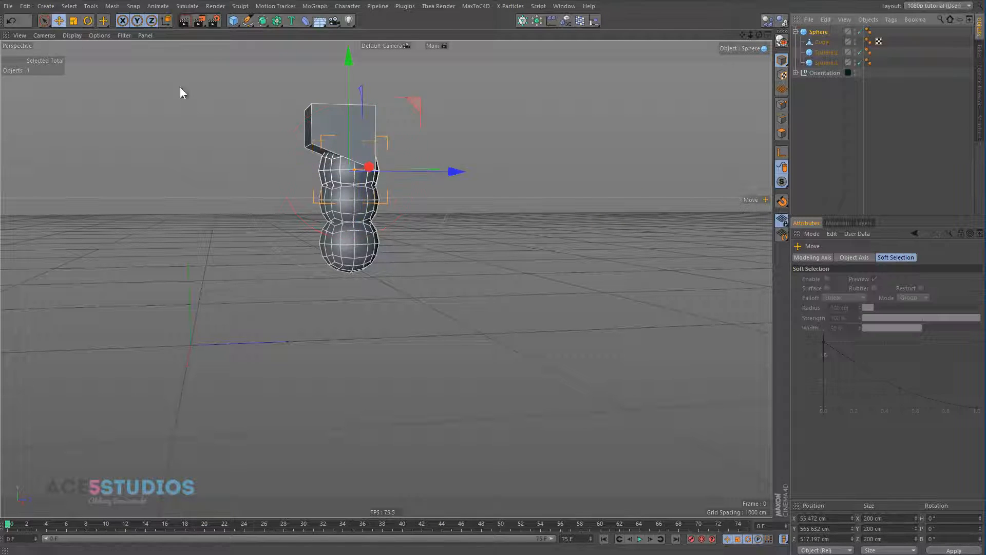
mouse_move(450, 216)
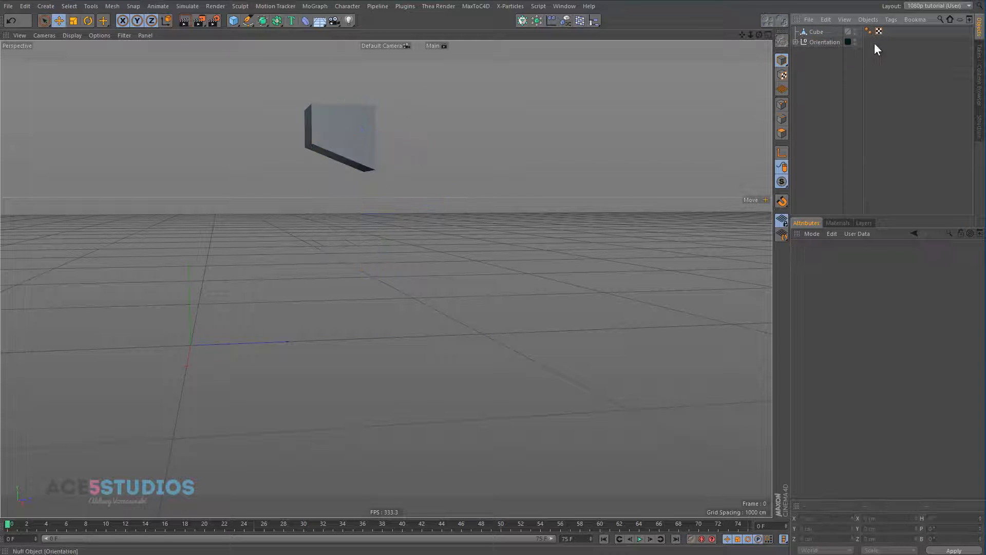
Delete the Sphere hierarchy and drop Cube into the Orientation null with its guide nulls
left_click(823, 42)
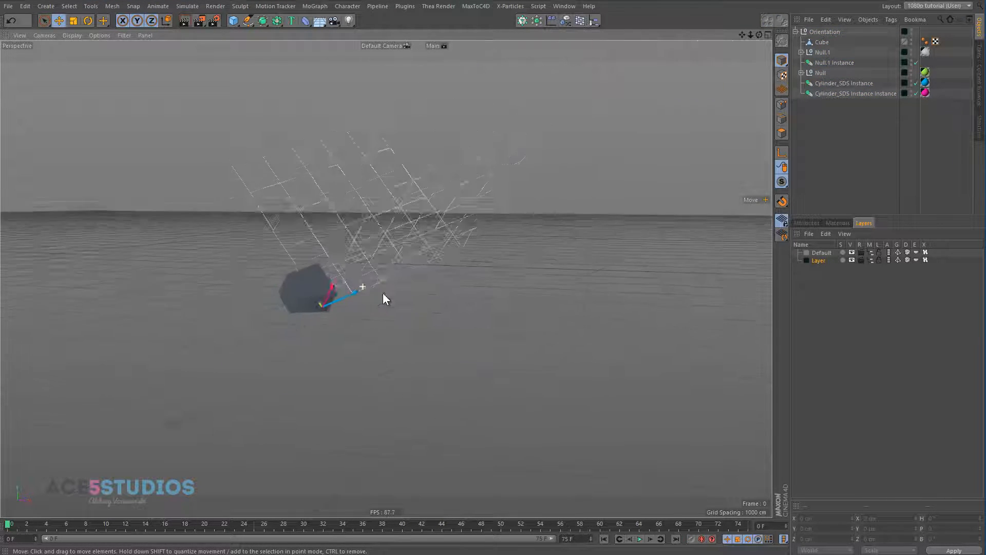
Drag Cube out of Orientation to the top of the Object Manager hierarchy
left_click_drag(11, 522, 258, 523)
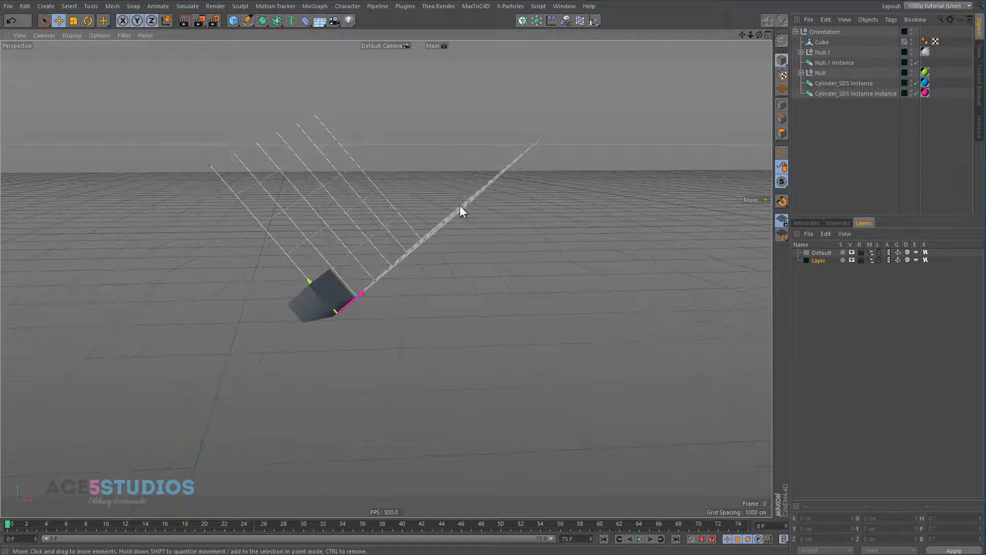
left_click(824, 31)
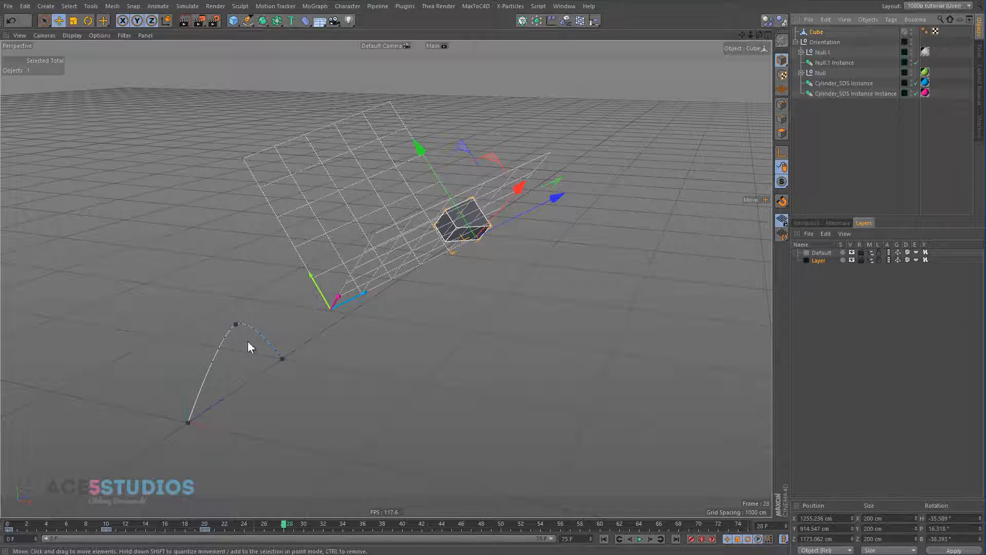
Rewind the animation to frame 0, check the Material Manager, and list Cube last outside Orientation
left_click_drag(287, 524, 30, 524)
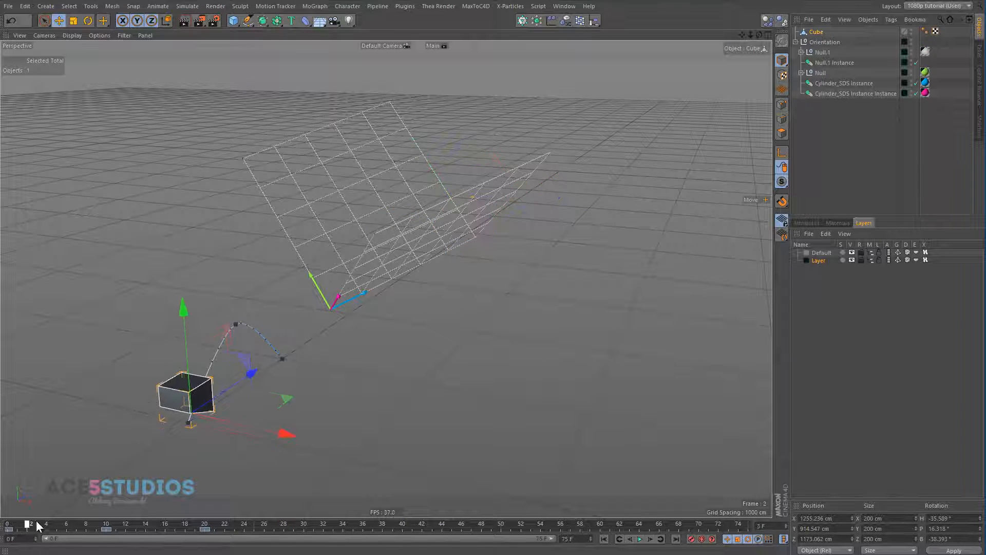
left_click_drag(30, 524, 119, 524)
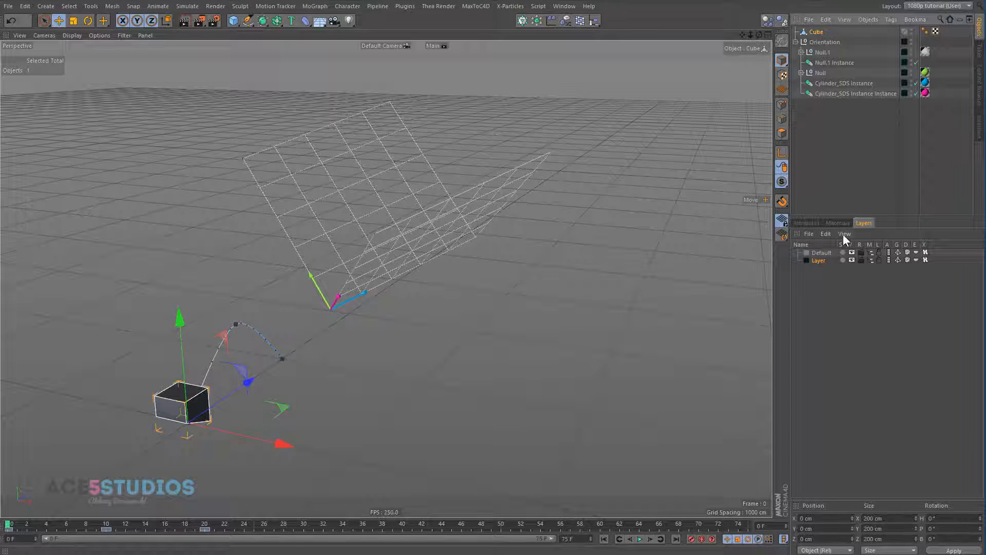
left_click(837, 222)
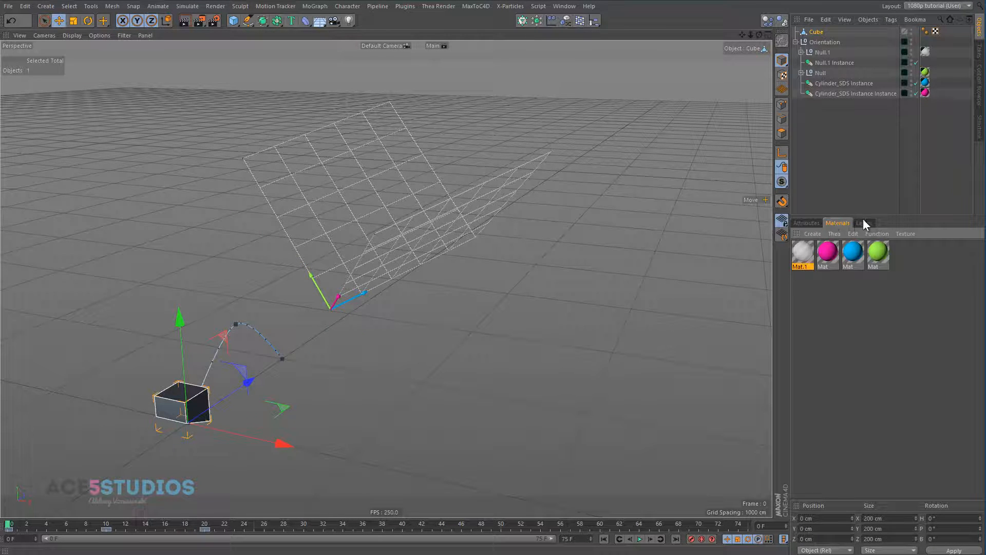
left_click(806, 222)
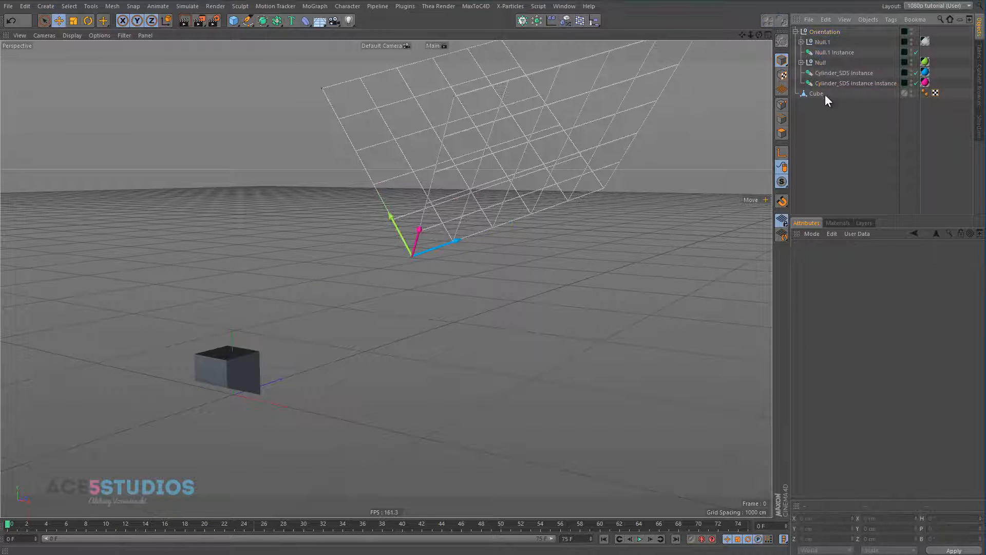
left_click(816, 92)
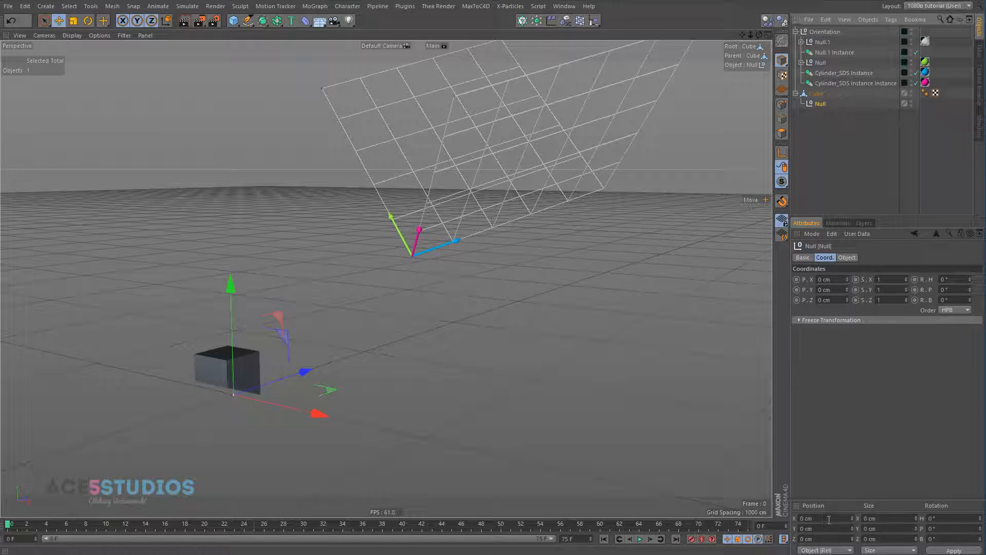
mouse_move(713, 215)
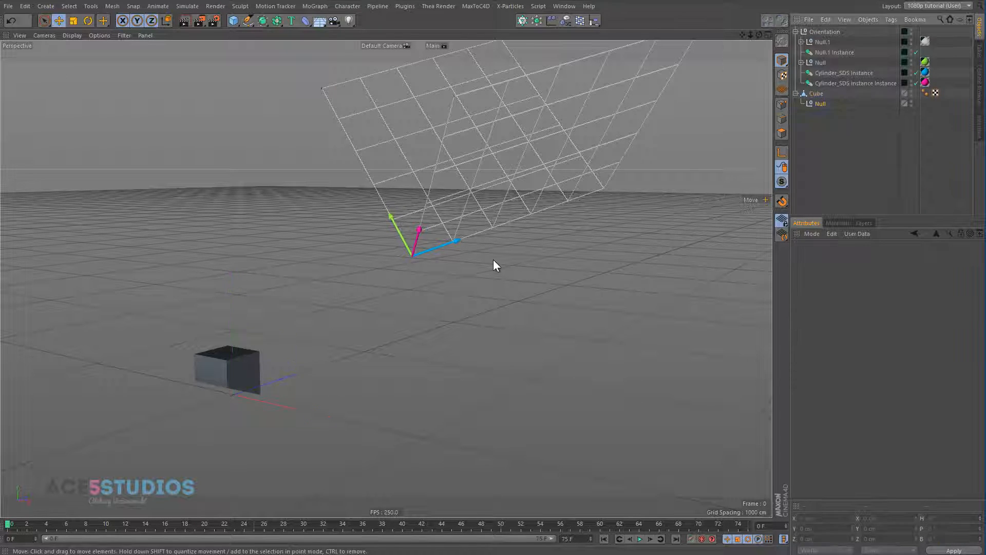
type("reset")
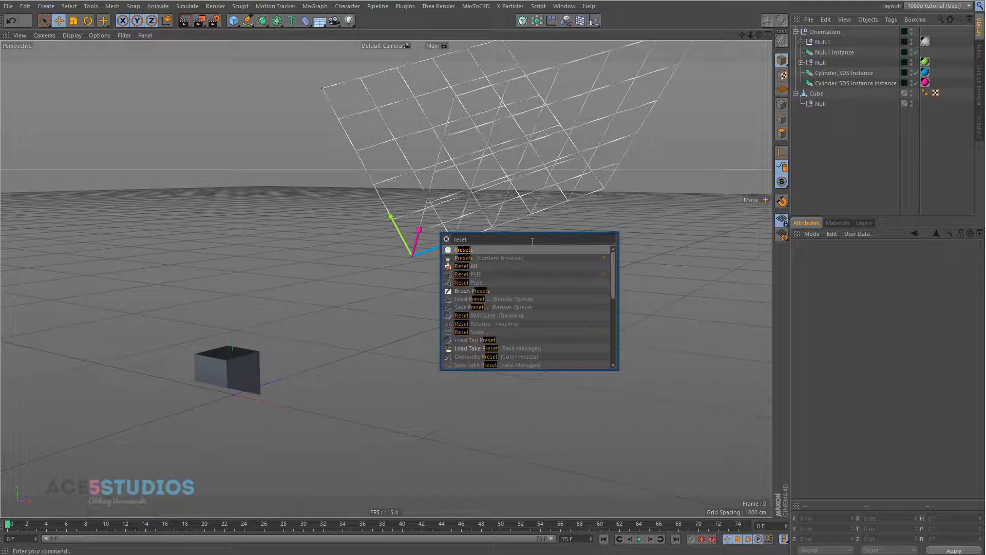
type("psr")
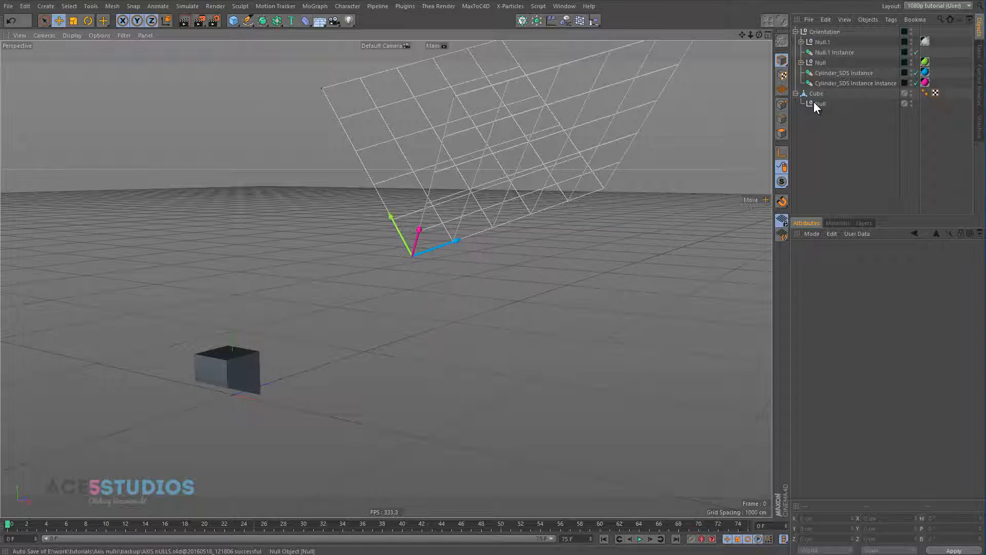
left_click(820, 103)
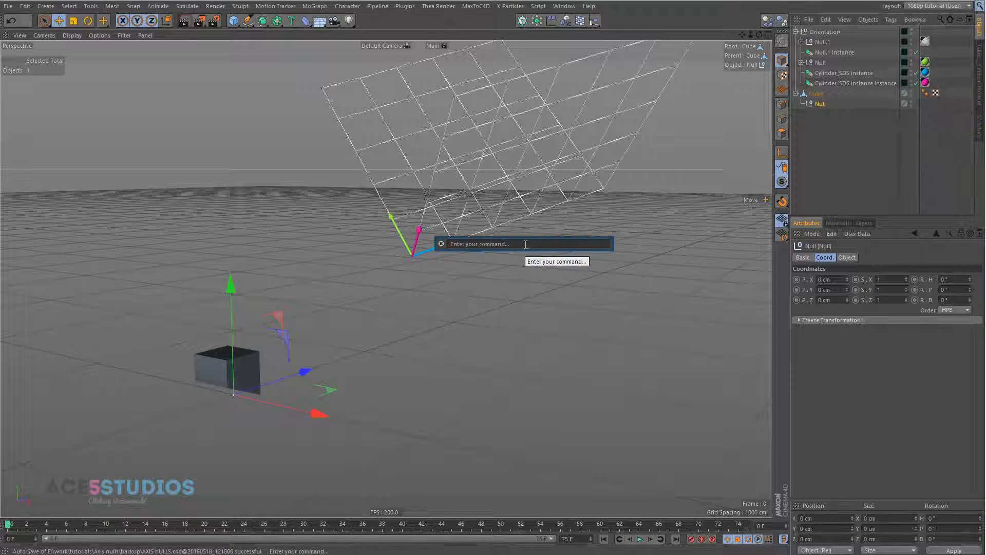
type("PSR")
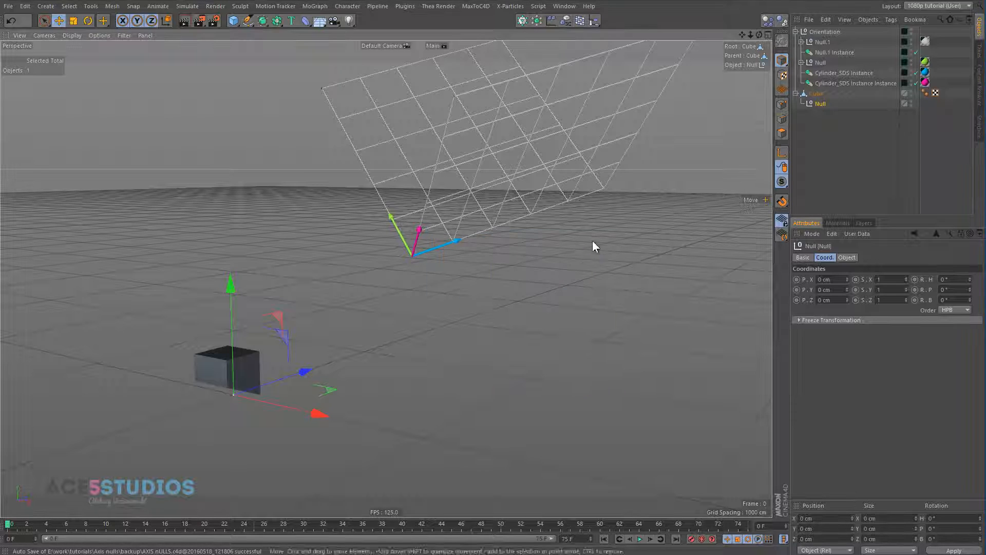
left_click(816, 103)
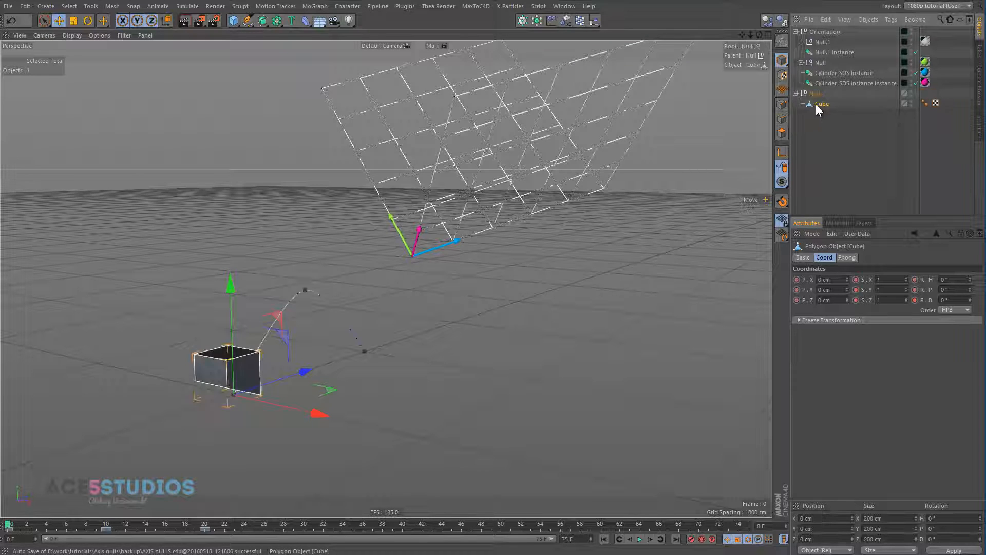
left_click(815, 92)
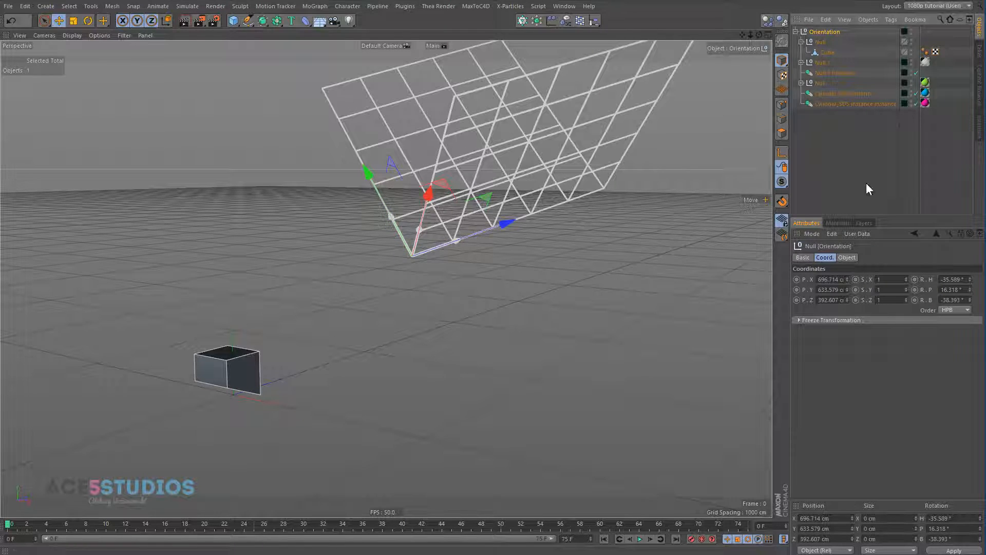
mouse_move(972, 279)
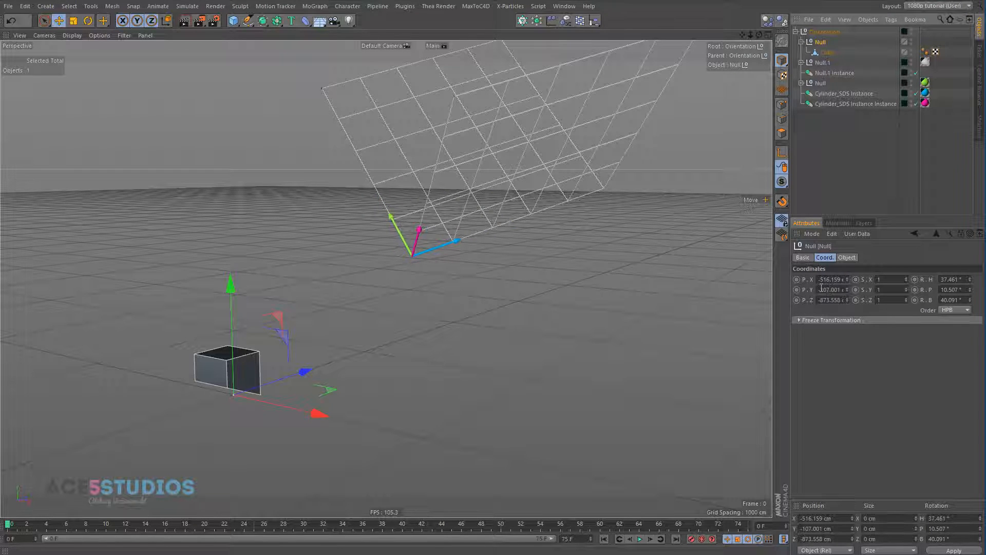
left_click(825, 53)
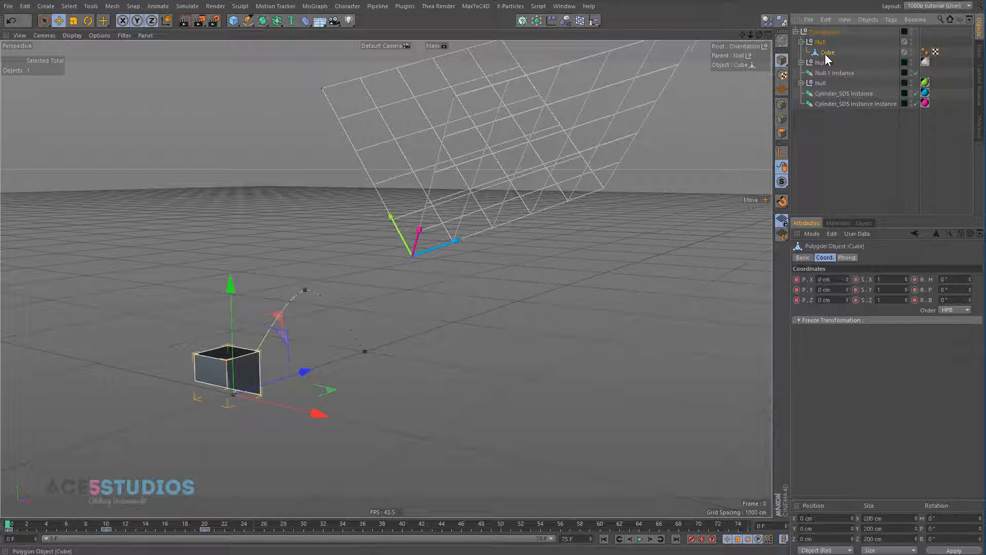
left_click(817, 41)
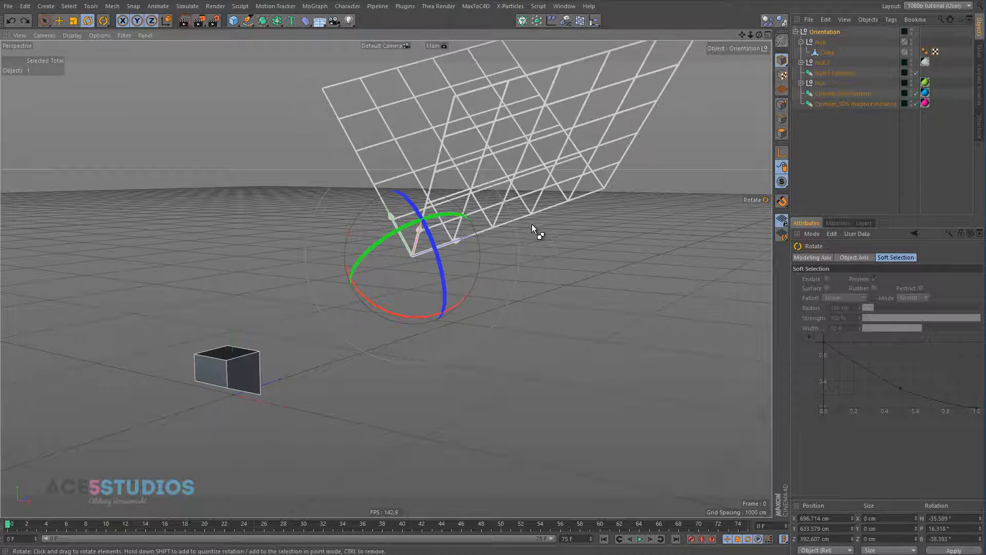
Rotate the Orientation null, then move the cube's Null out to the top of the hierarchy
left_click_drag(535, 230, 183, 393)
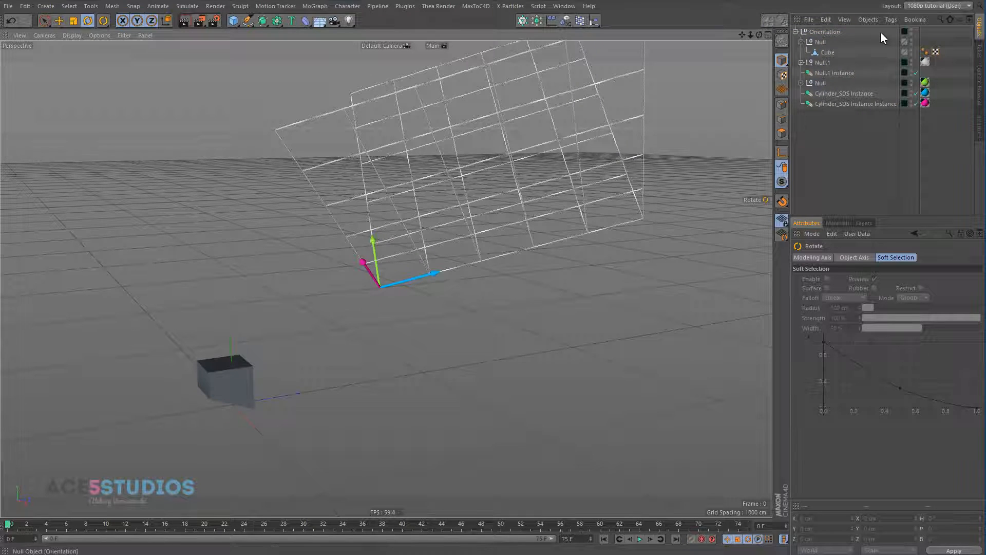
left_click(827, 53)
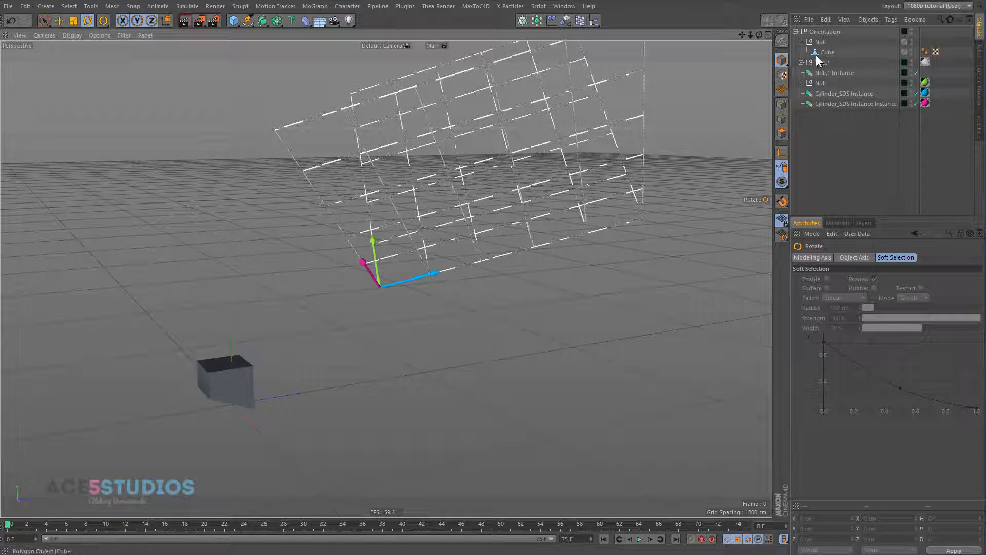
left_click(819, 41)
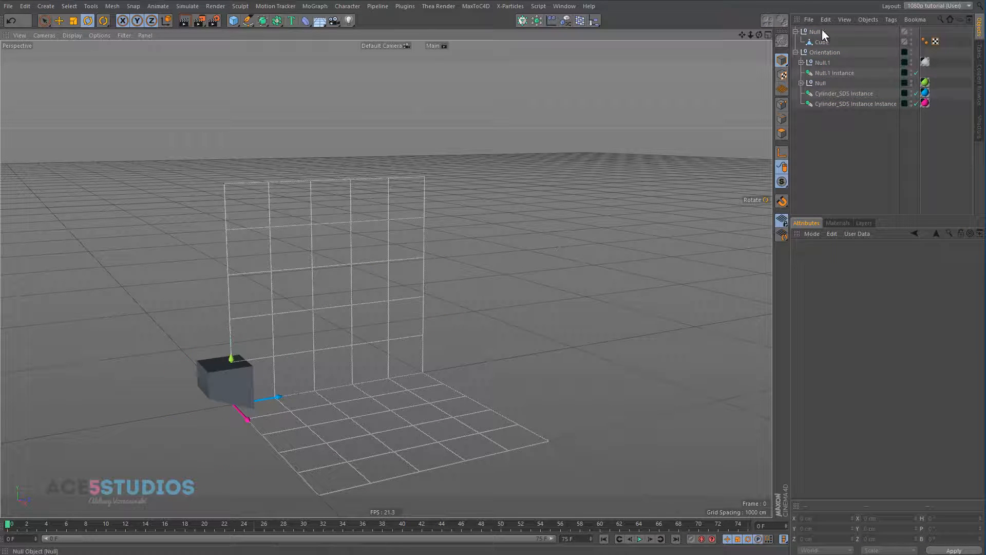
Select the keyframed Cube and return its Null under Orientation to view the arcing jump sideways
left_click(821, 42)
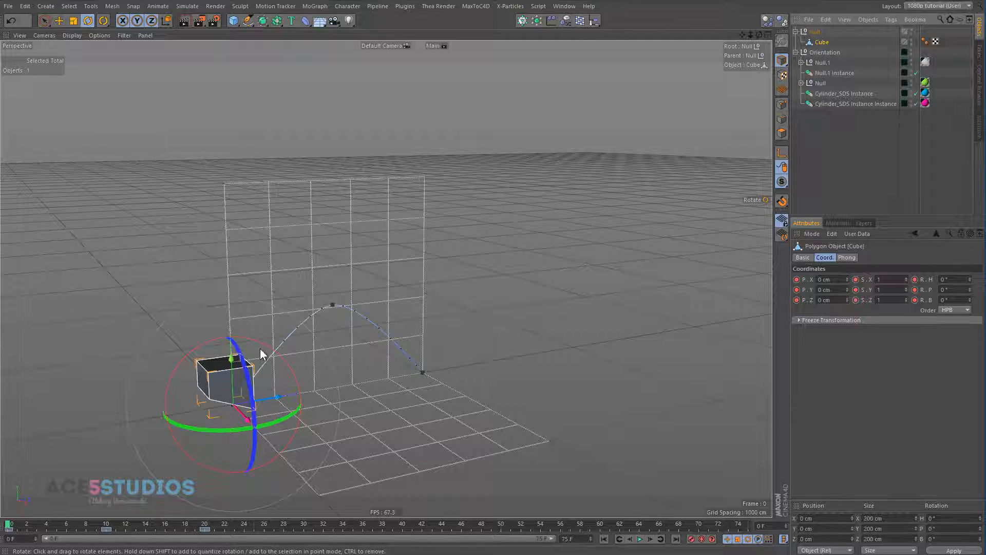
mouse_move(245, 220)
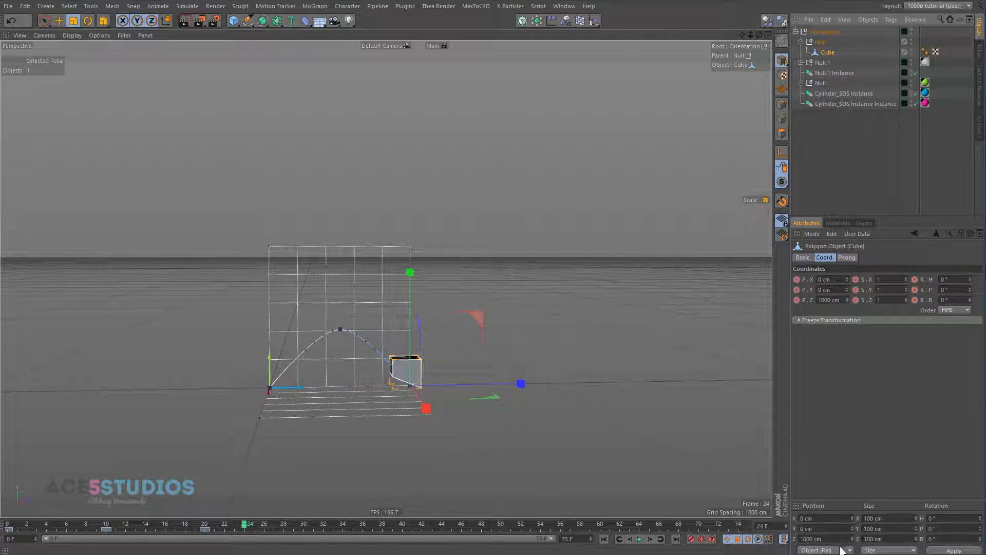
Scrub to frame 20, move the new cube right of the grid, and set the Null's Scale to 0.5
left_click_drag(250, 524, 367, 523)
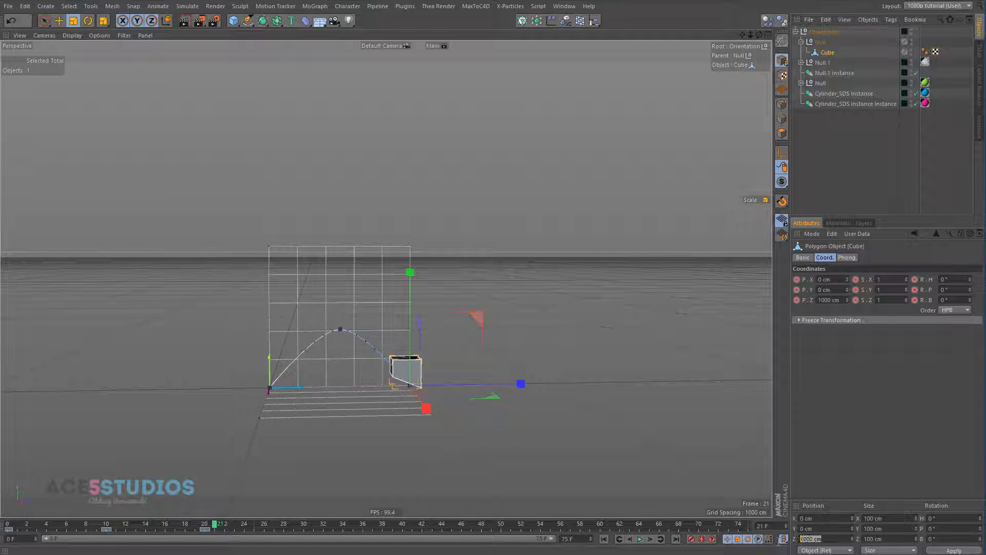
left_click_drag(221, 524, 201, 523)
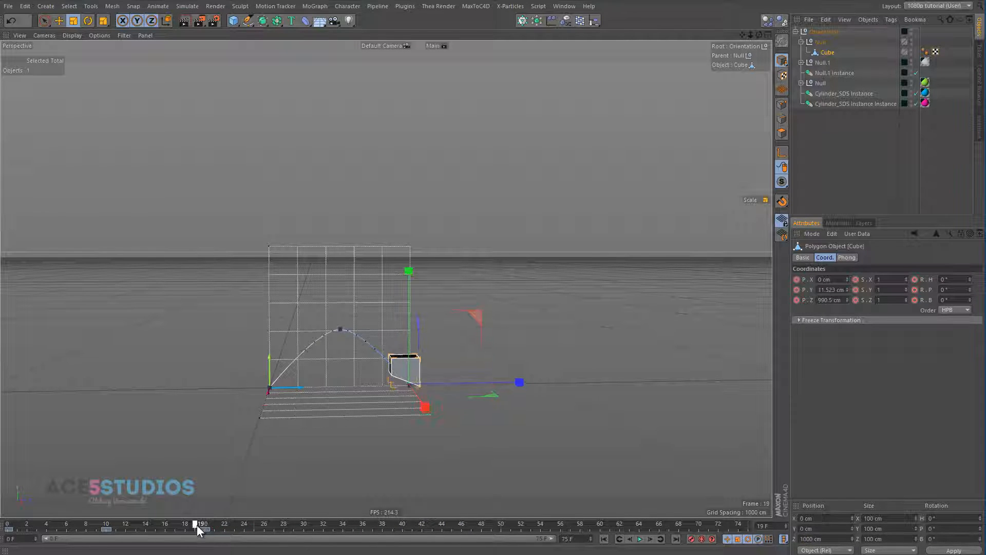
left_click_drag(201, 524, 210, 524)
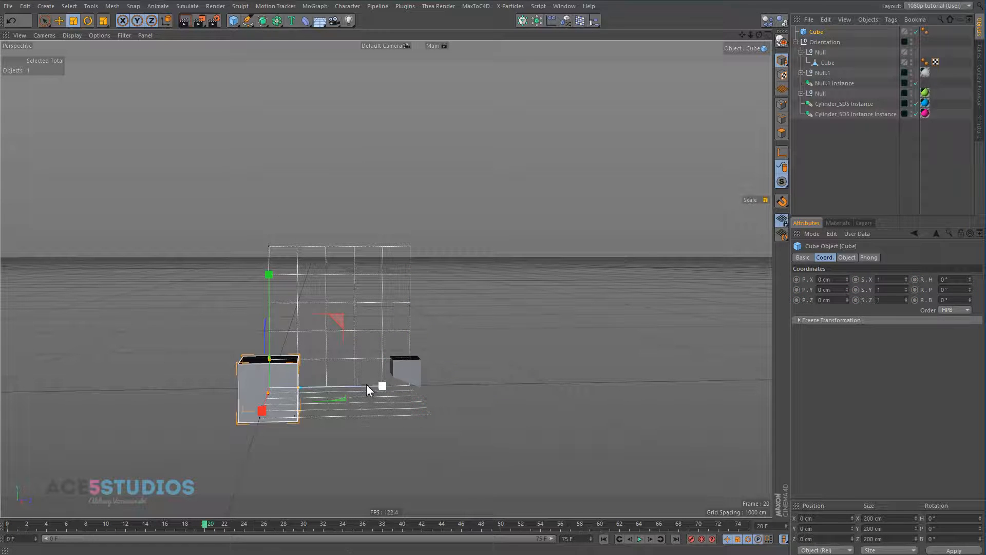
left_click(59, 21)
type("1000")
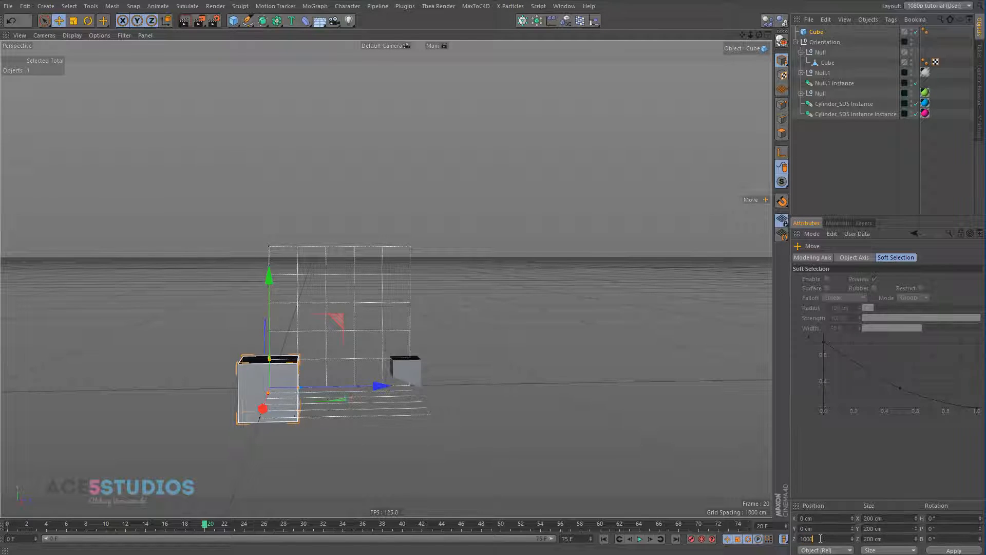
left_click_drag(267, 387, 547, 384)
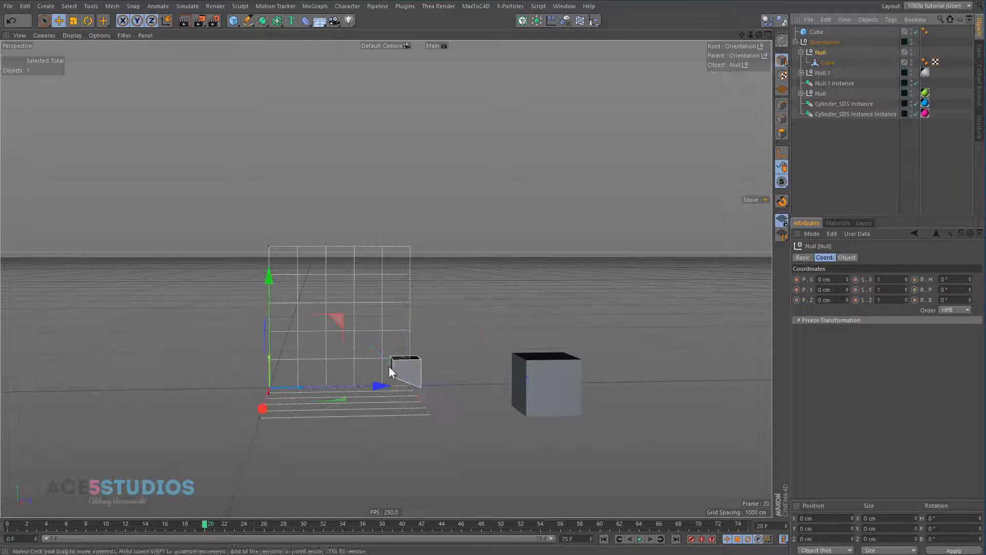
left_click(827, 62)
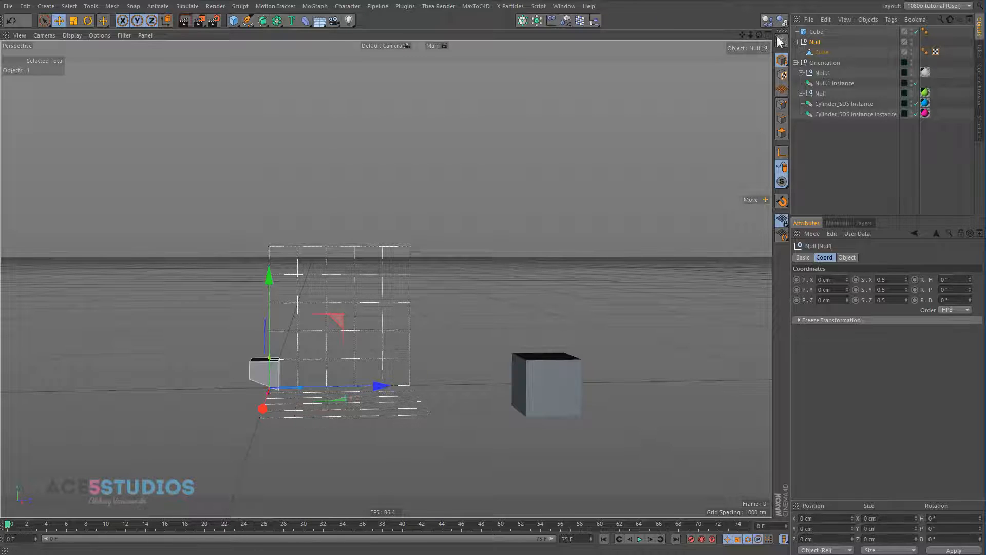
Delete the intermediate Null so Cube parents directly to Orientation at Scale 0.5
left_click(815, 42)
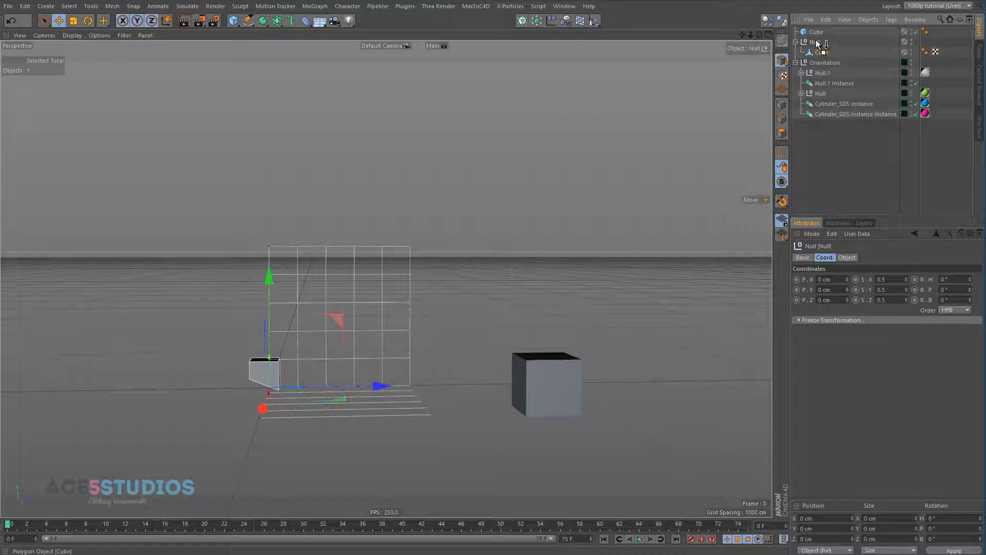
left_click(817, 42)
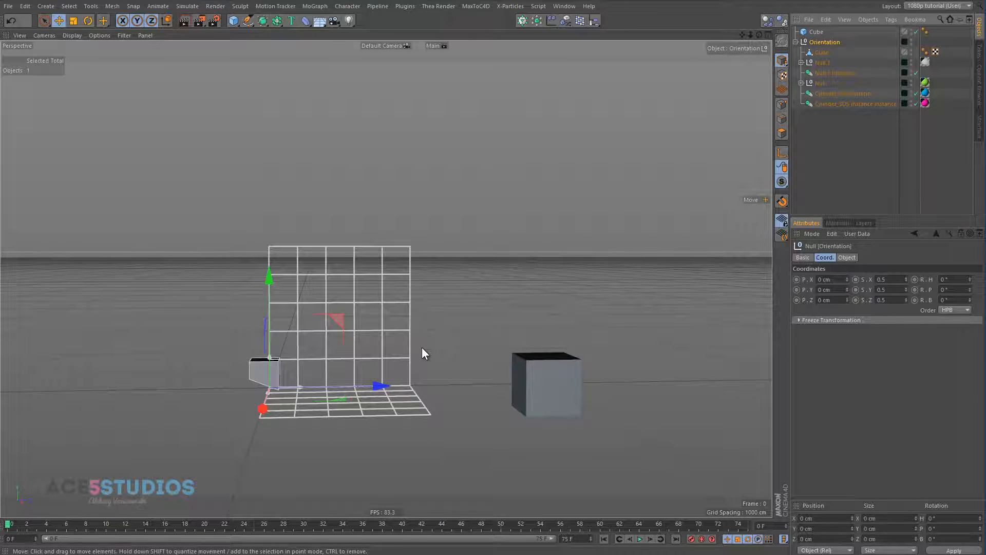
mouse_move(438, 322)
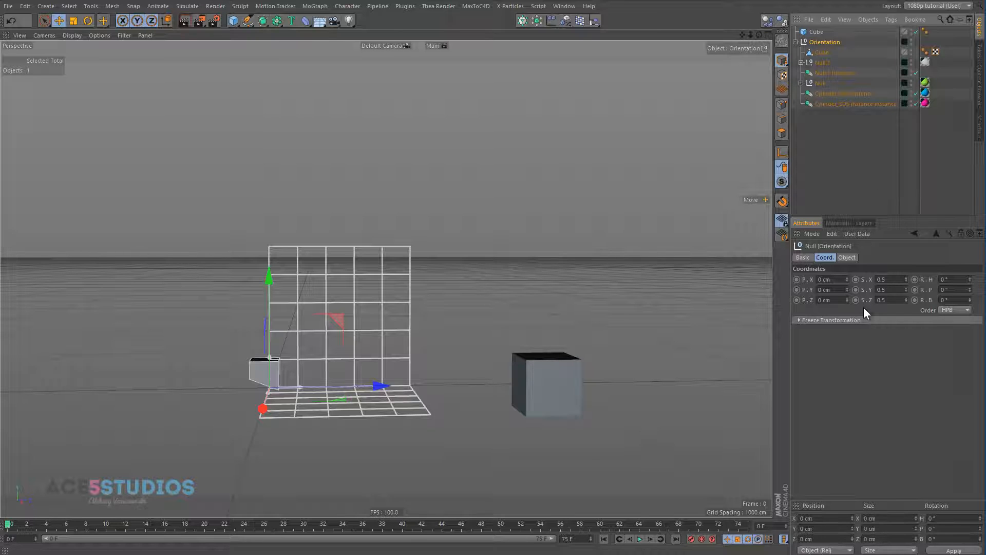
mouse_move(818, 277)
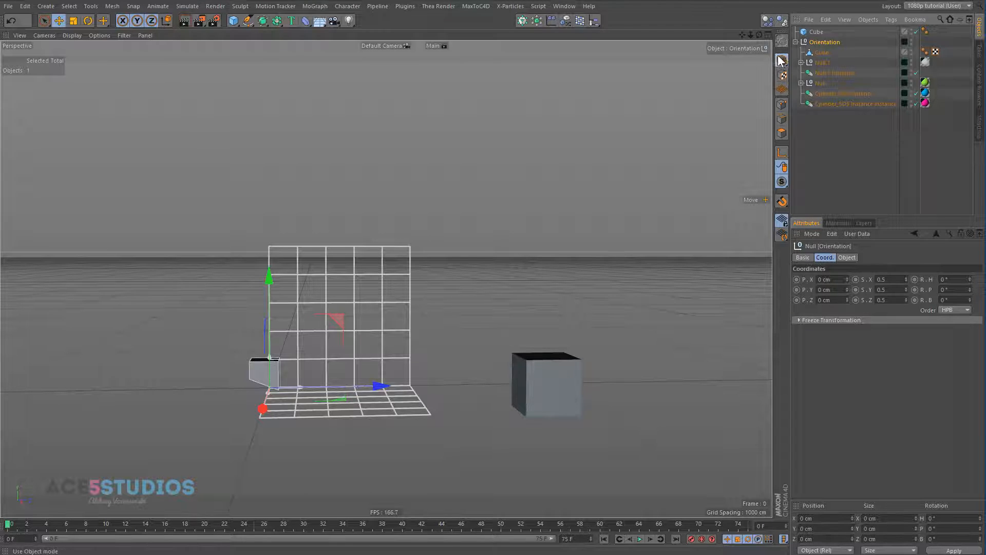
mouse_move(716, 11)
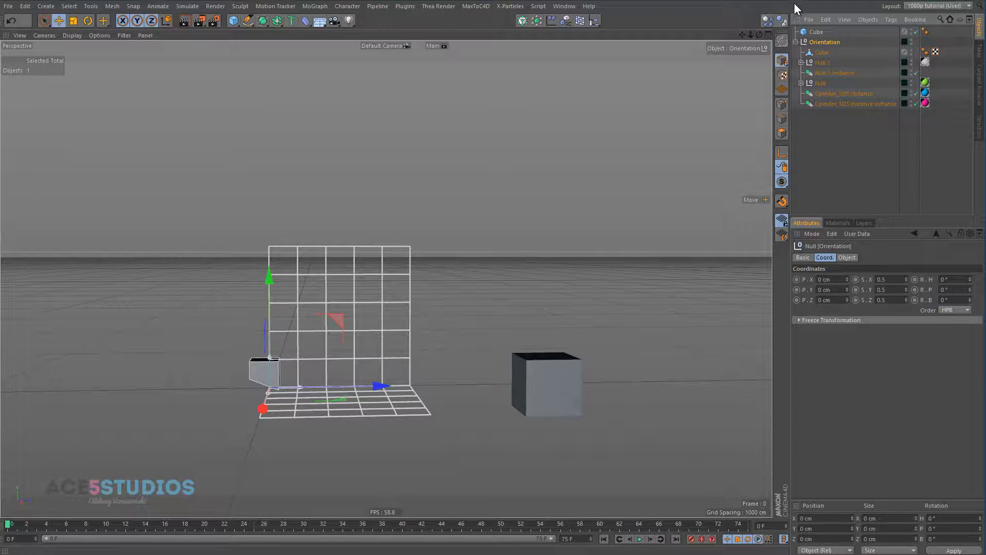
Tilt Orientation, scale it to about 217%, and preview the cube's jump to frame 13
left_click(825, 42)
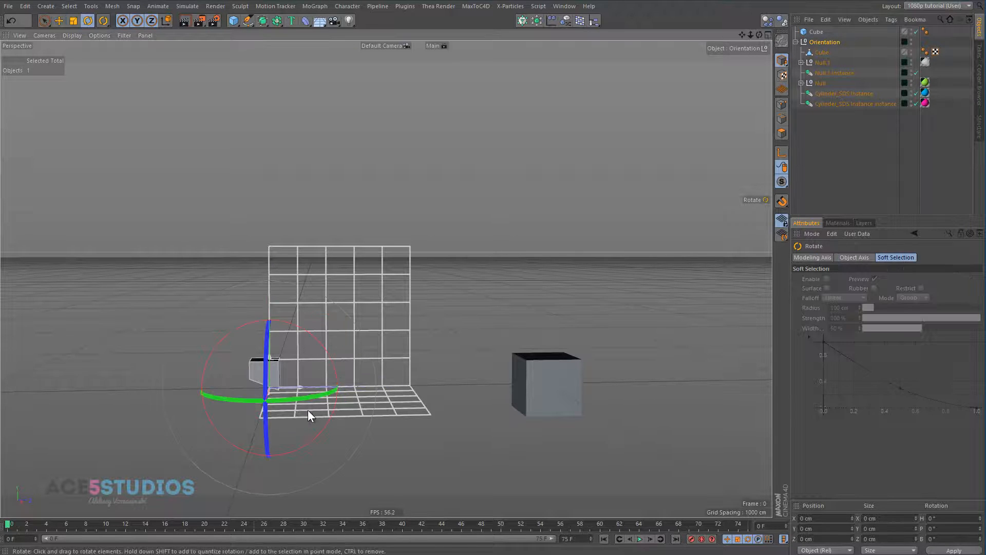
left_click_drag(308, 415, 257, 377)
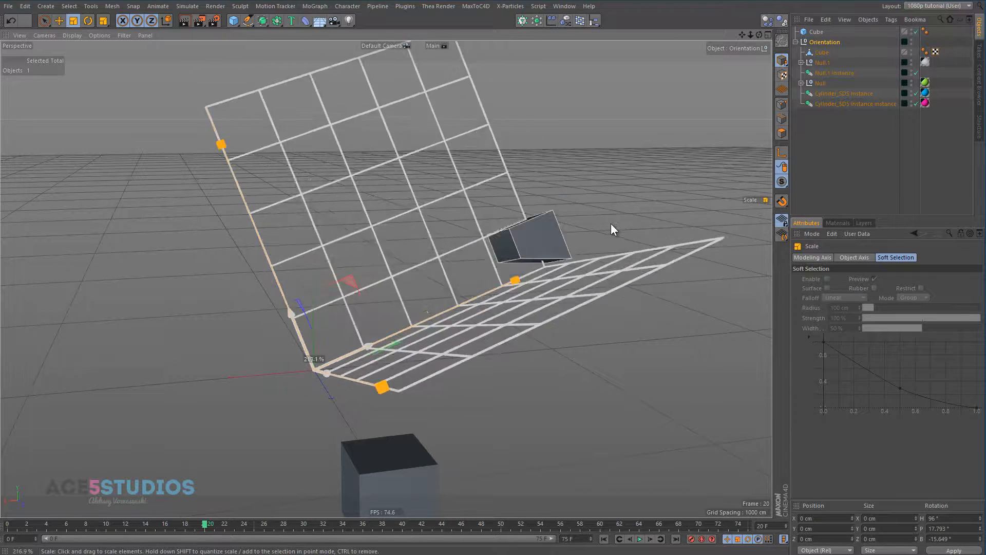
left_click_drag(208, 524, 128, 523)
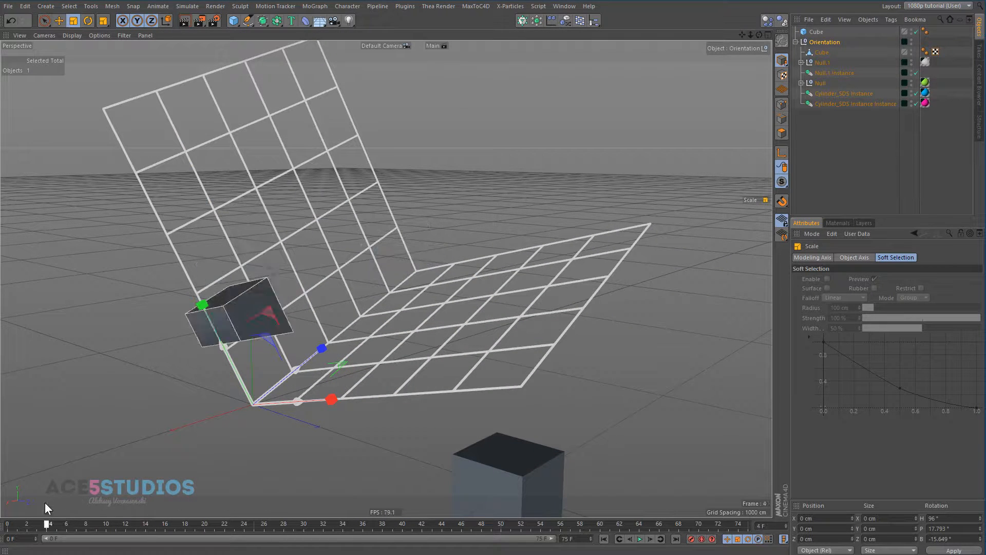
left_click_drag(49, 524, 134, 524)
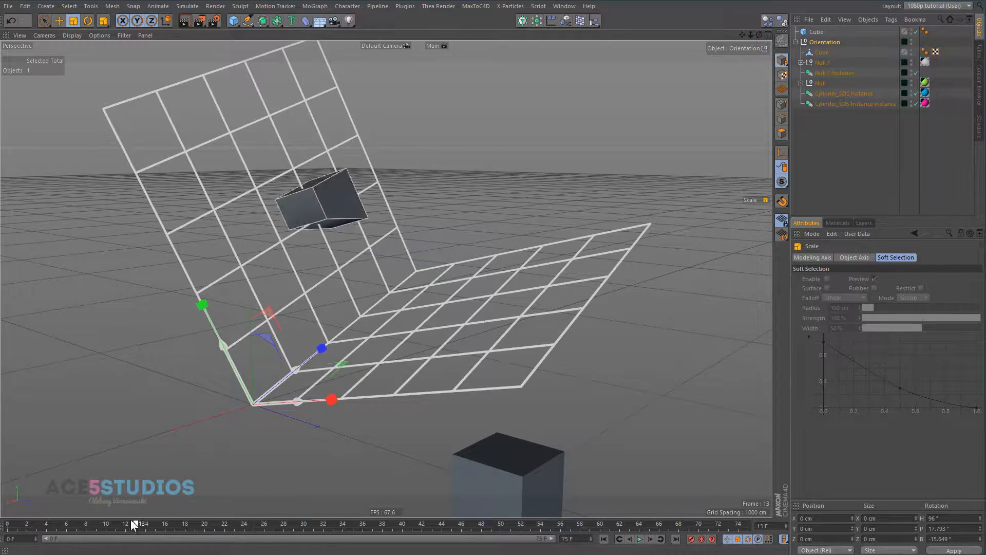